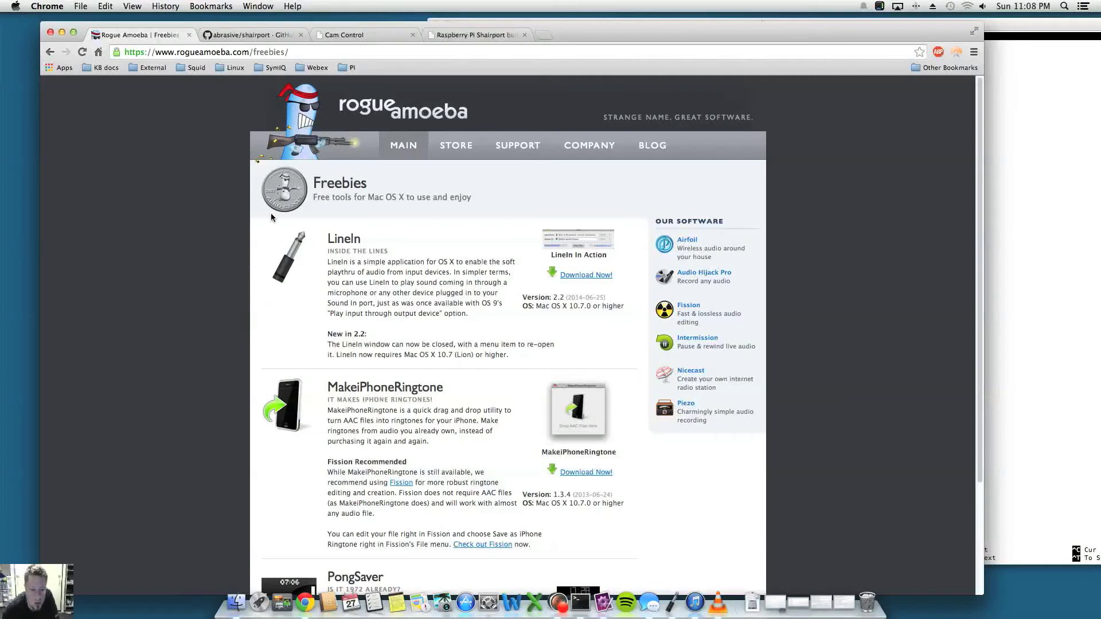
{"action": "mouse_move", "coordinate": [199, 241]}
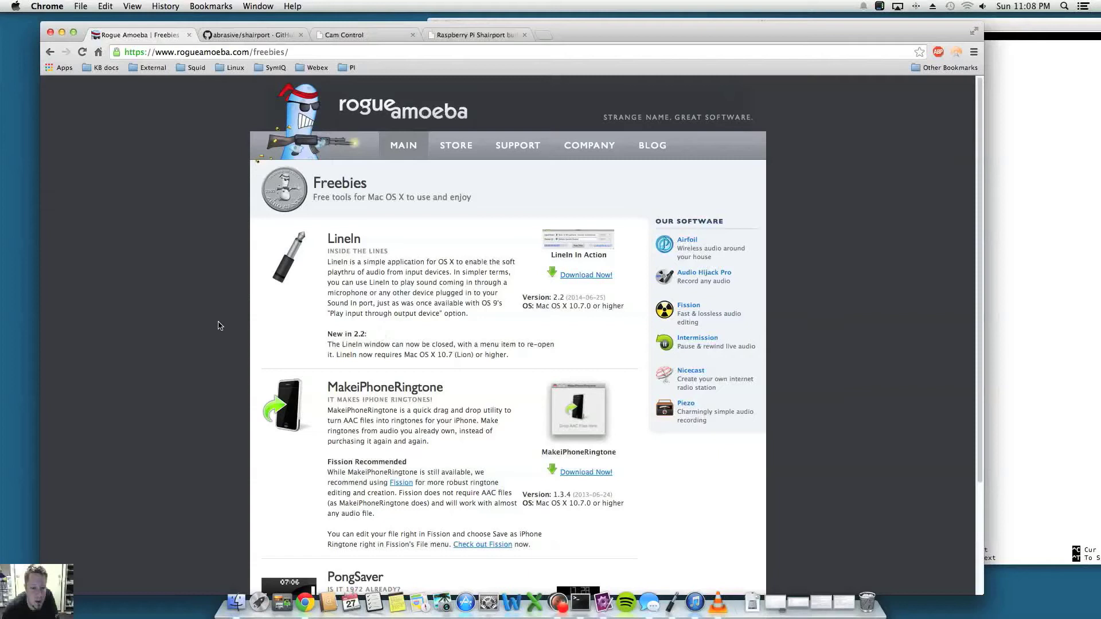
{"action": "mouse_move", "coordinate": [249, 324]}
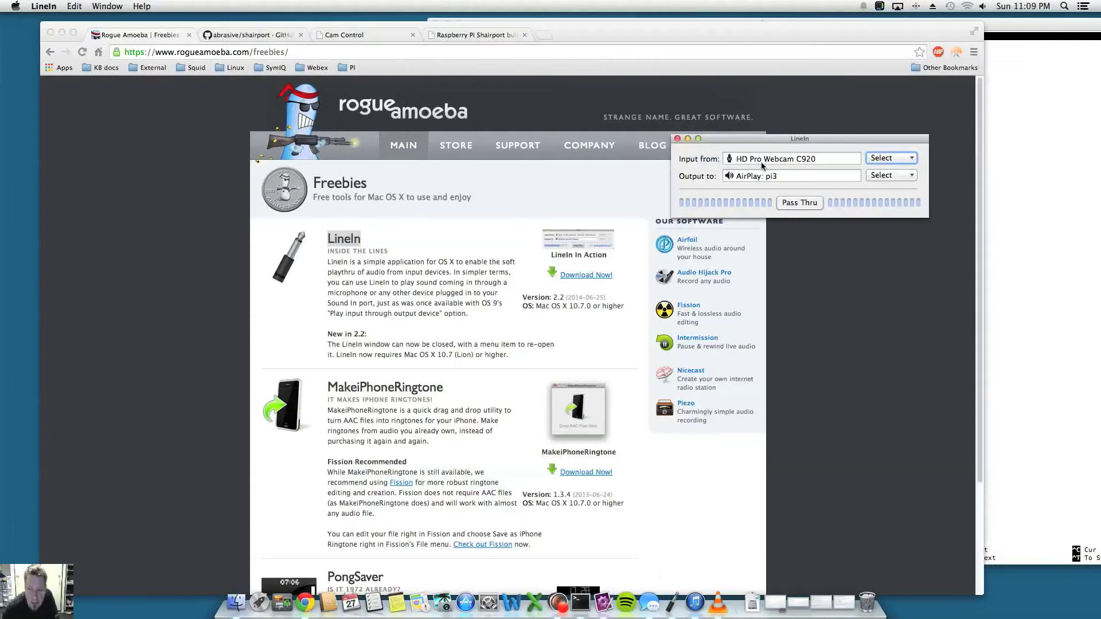
Step: Move LineIn aside, confirming input from HD Pro Webcam C920 and output to AirPlay pi3
{"action": "left_click_drag", "start_coordinate": [799, 138], "coordinate": [499, 226]}
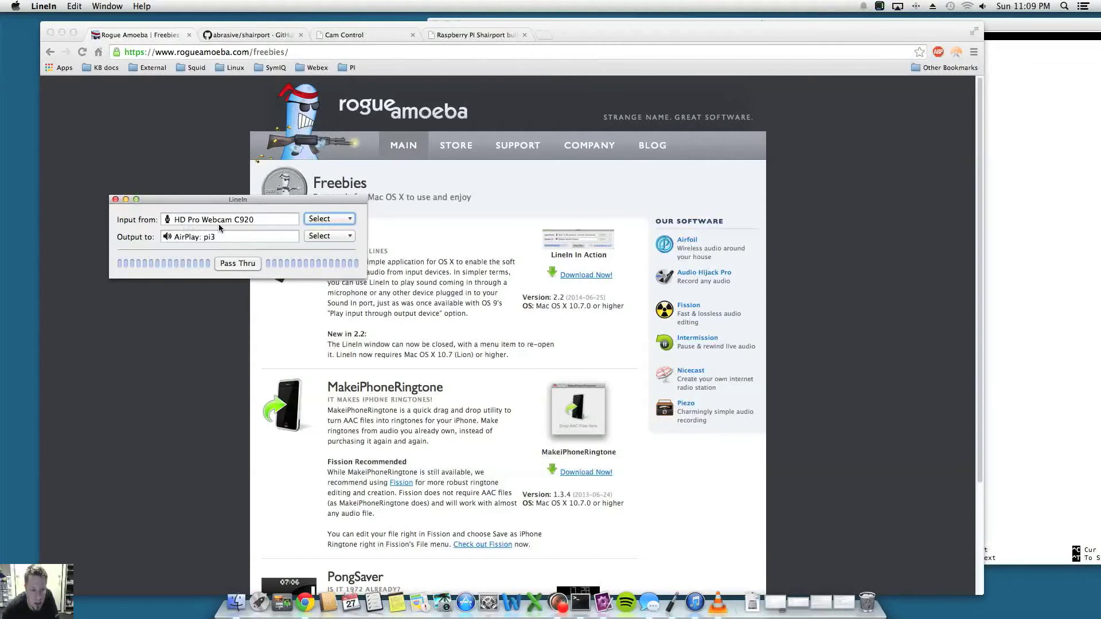
{"action": "mouse_move", "coordinate": [225, 231]}
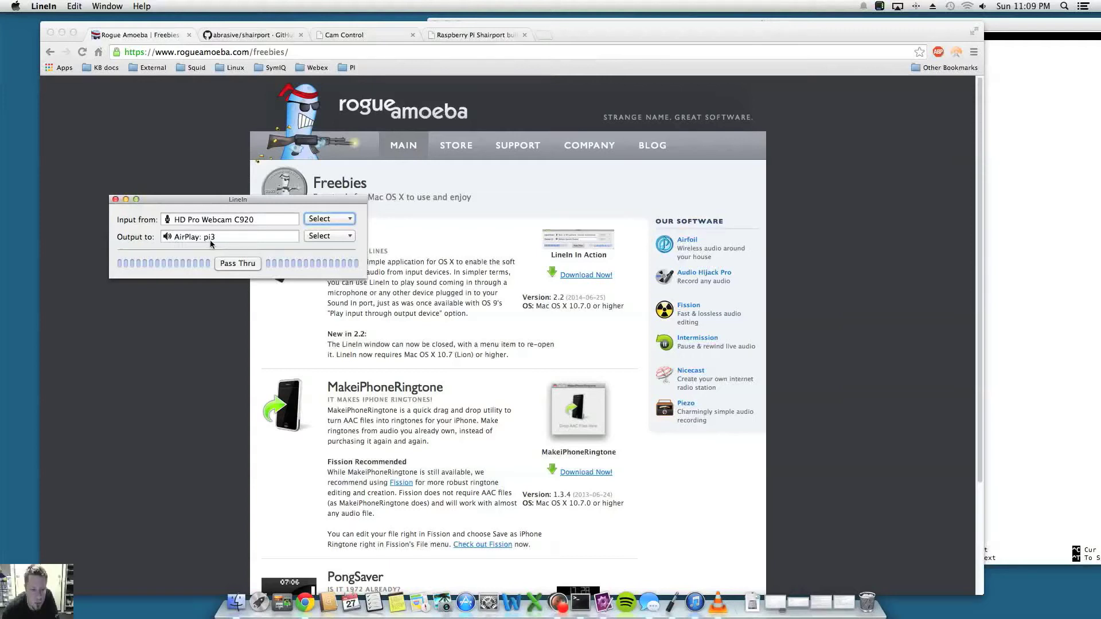
{"action": "left_click", "coordinate": [325, 236]}
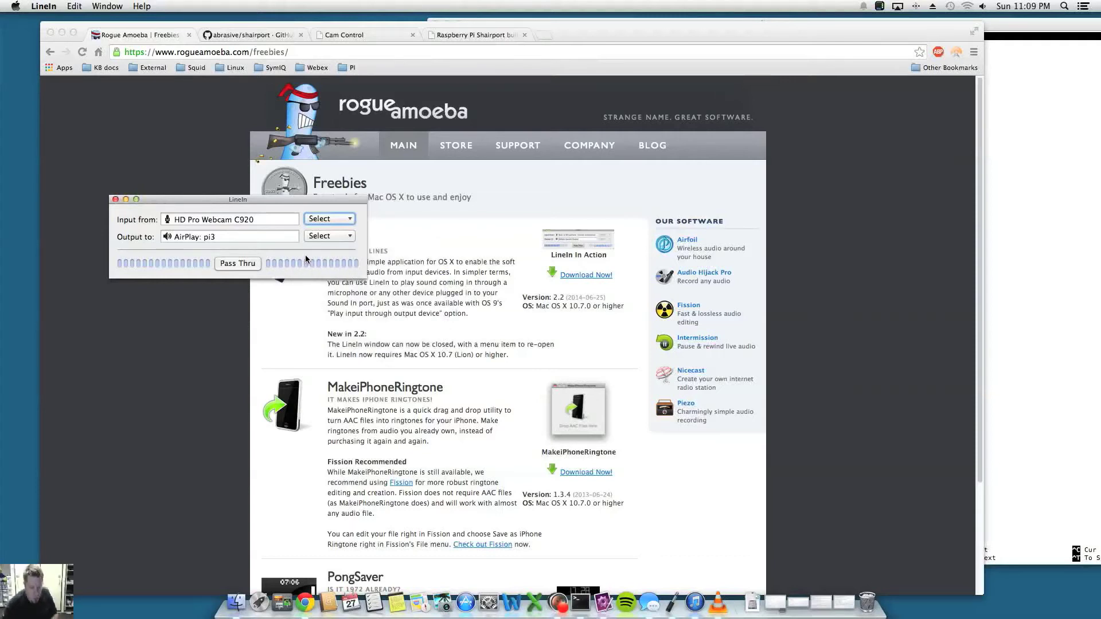
{"action": "mouse_move", "coordinate": [210, 246]}
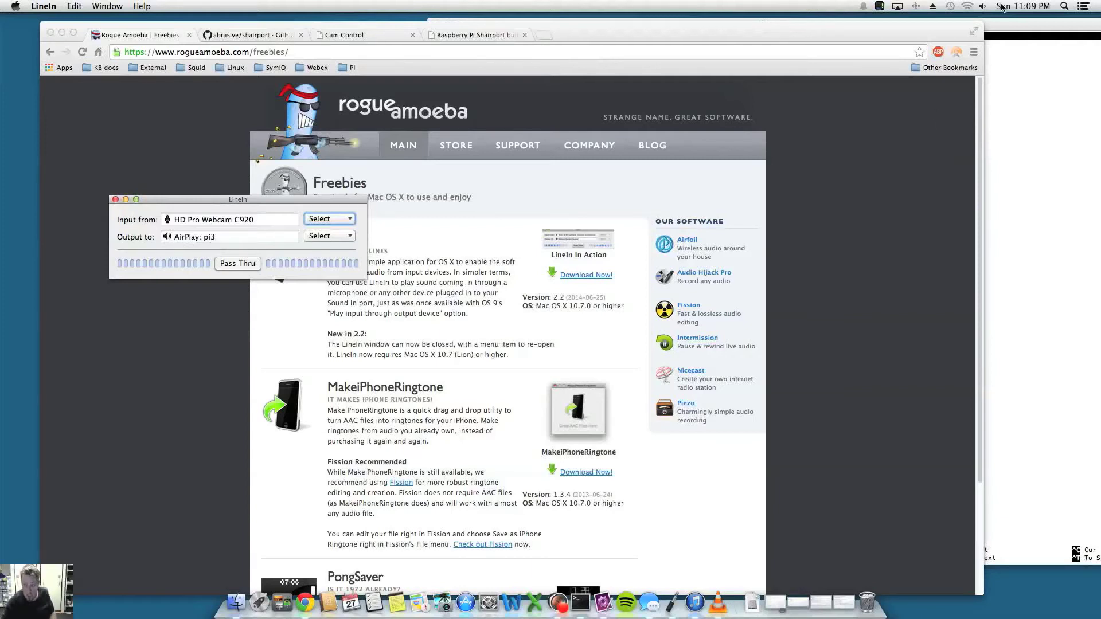
{"action": "left_click", "coordinate": [982, 6]}
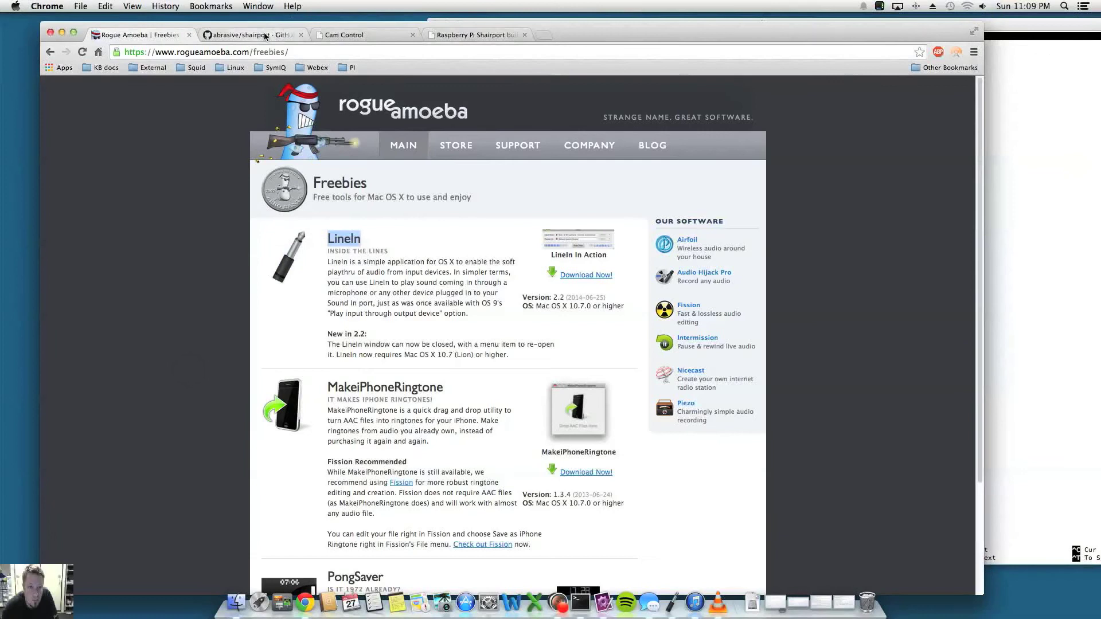
Step: Review the Raspberry Pi Shairport build instructions, then view the Cam Control camera feed
{"action": "left_click", "coordinate": [250, 35]}
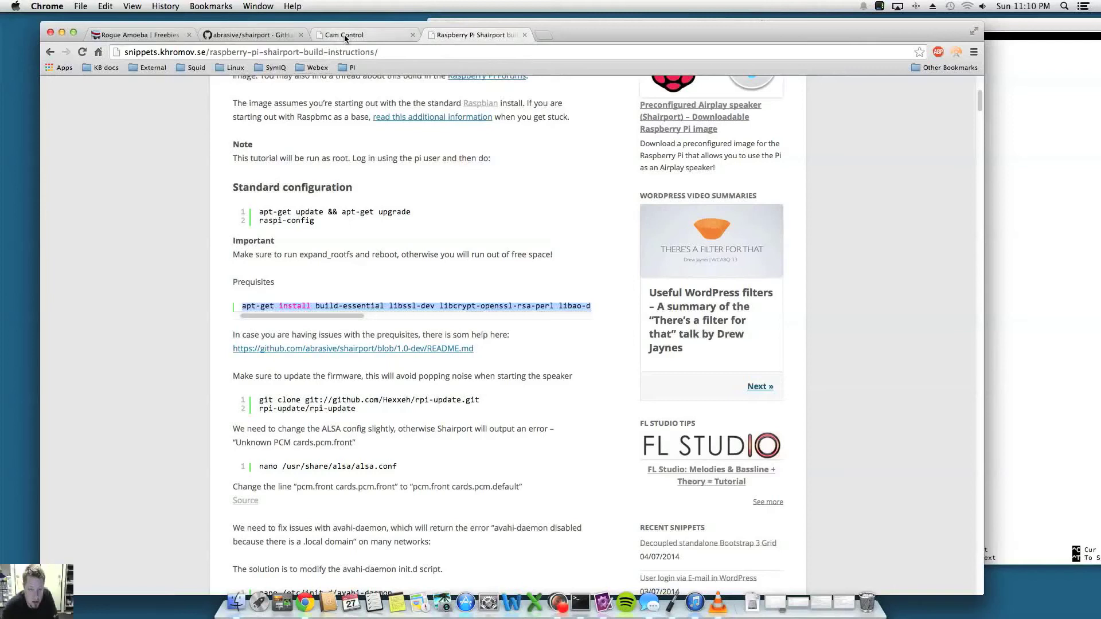
{"action": "left_click", "coordinate": [362, 35]}
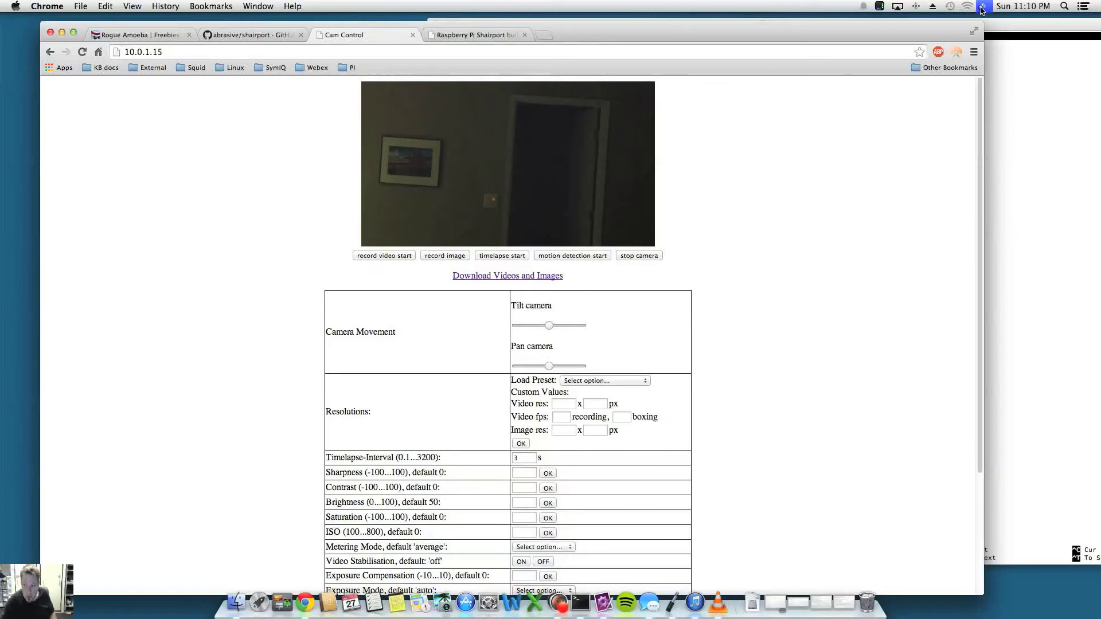
Step: Check the sound device list, including the pi AirPlay speakers, then dismiss it
{"action": "left_click", "coordinate": [983, 6]}
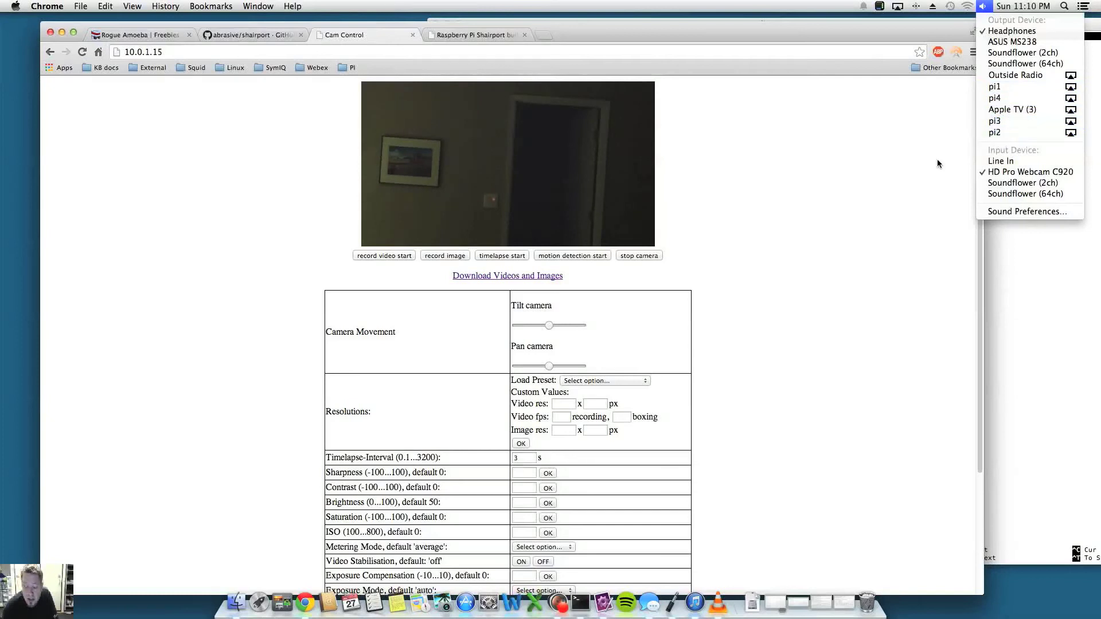
{"action": "left_click", "coordinate": [798, 293]}
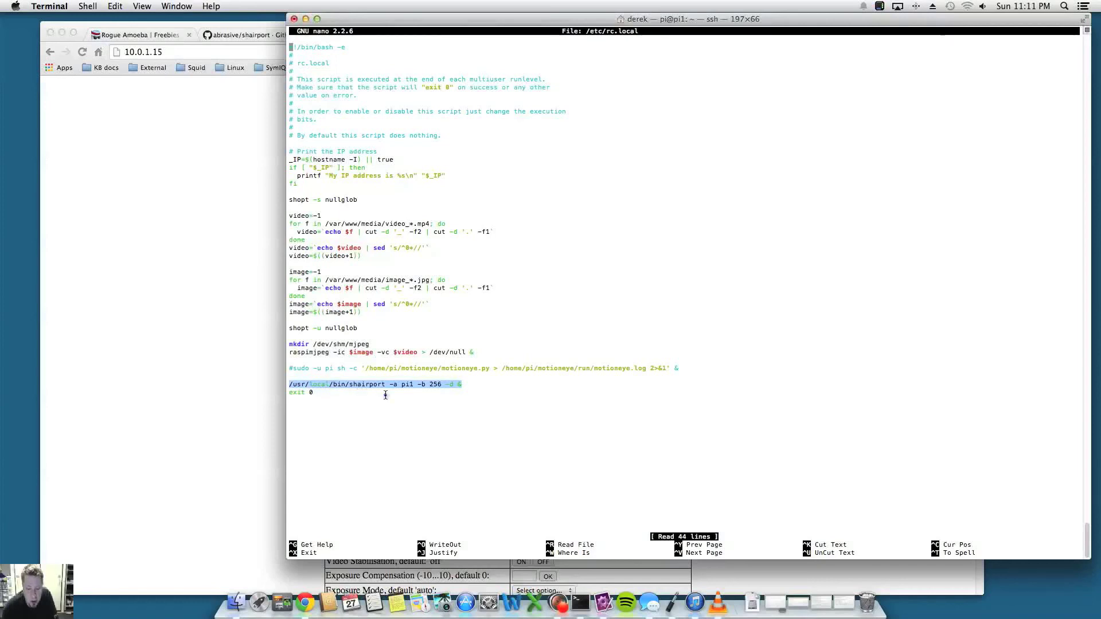
{"action": "left_click", "coordinate": [399, 385]}
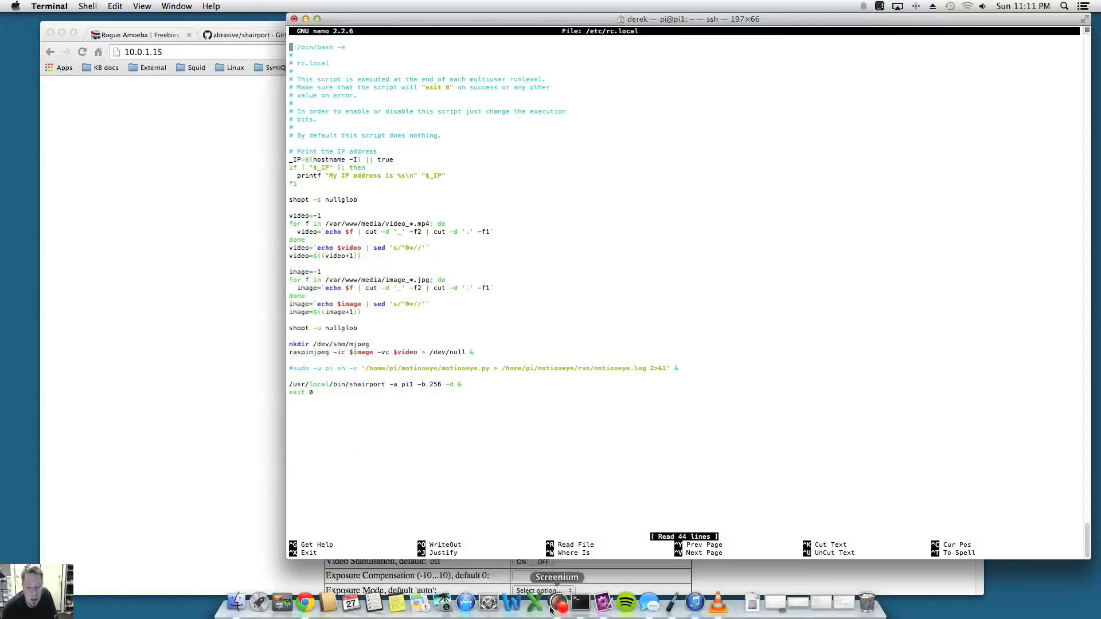
{"action": "right_click", "coordinate": [558, 603]}
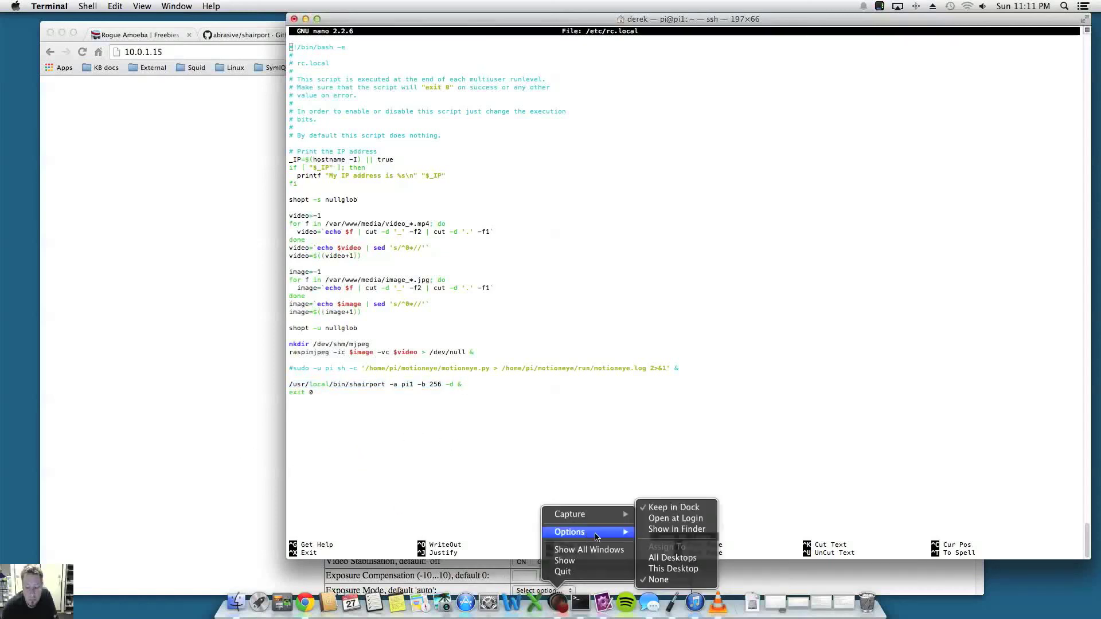